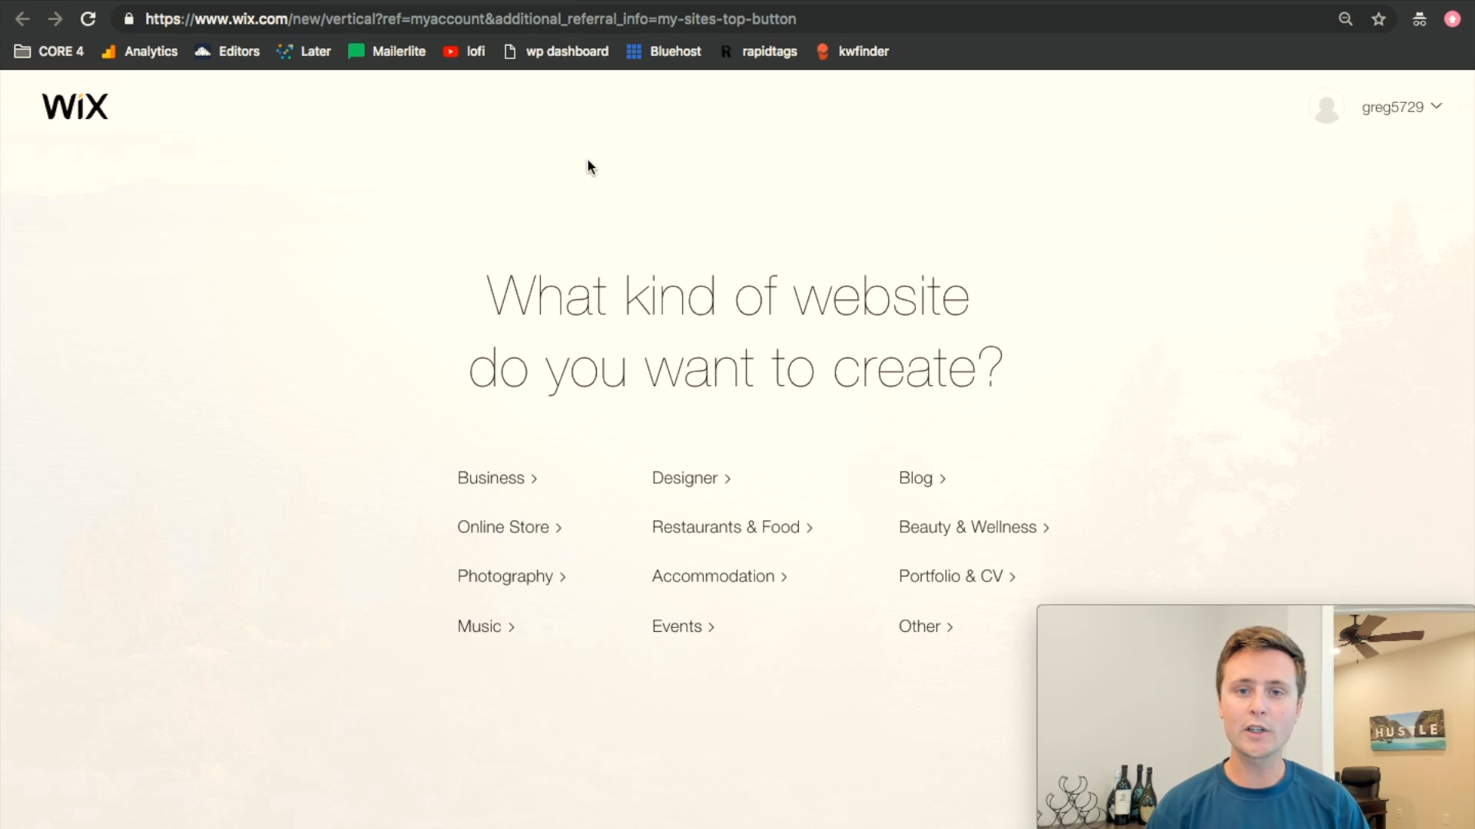
pyautogui.moveTo(30, 137)
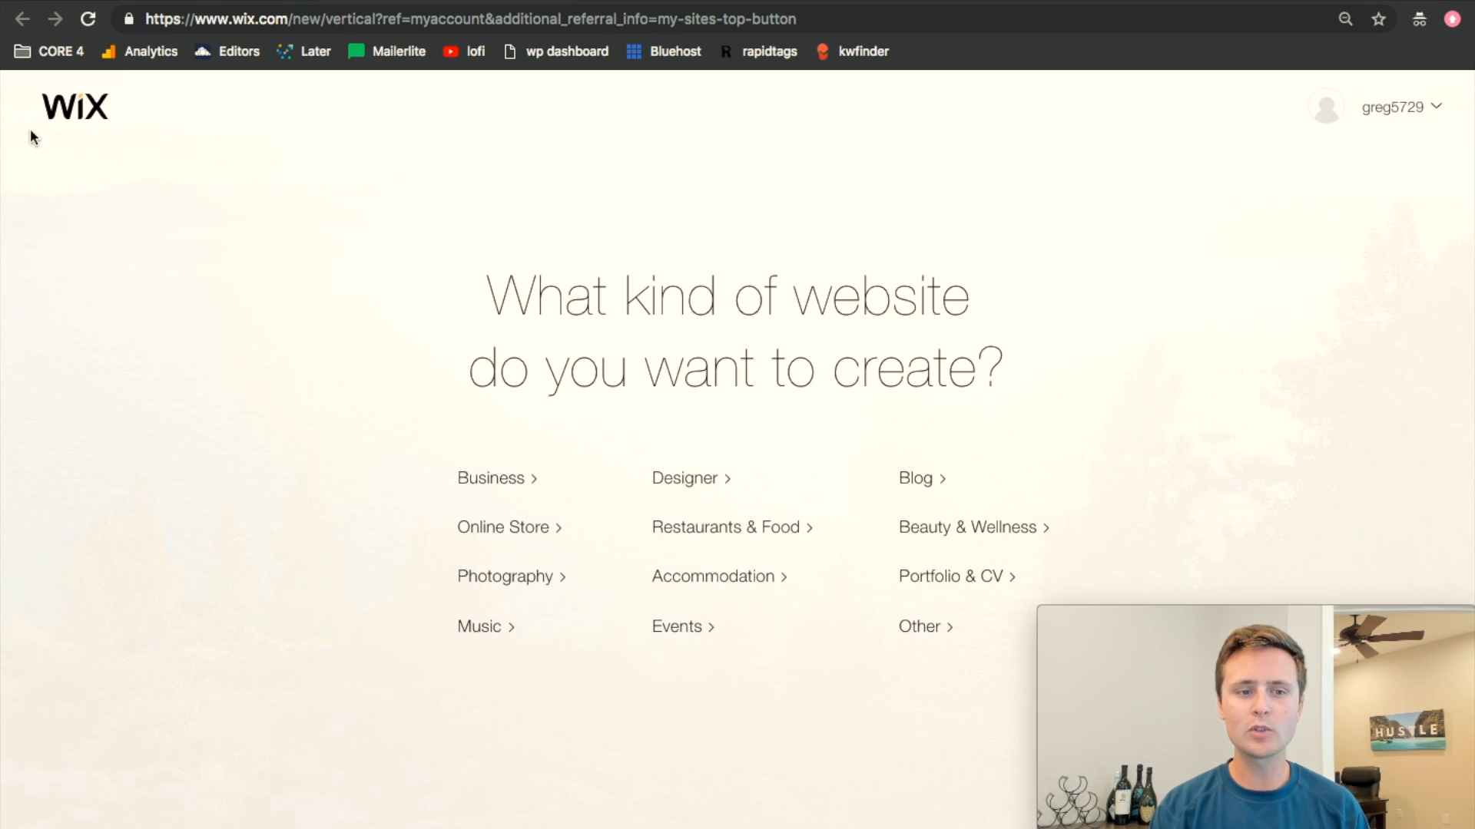
pyautogui.moveTo(914, 485)
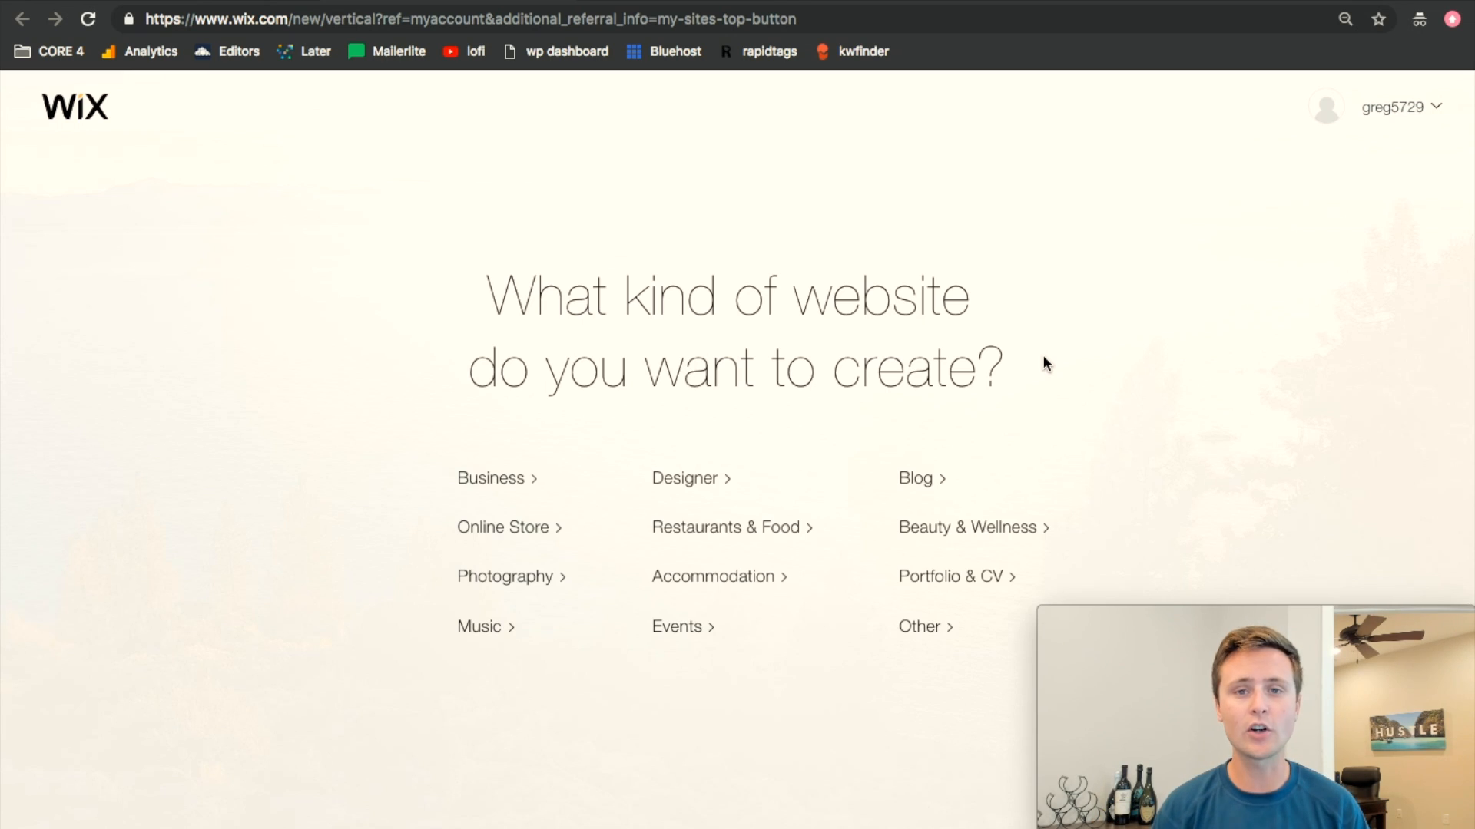
pyautogui.moveTo(915, 485)
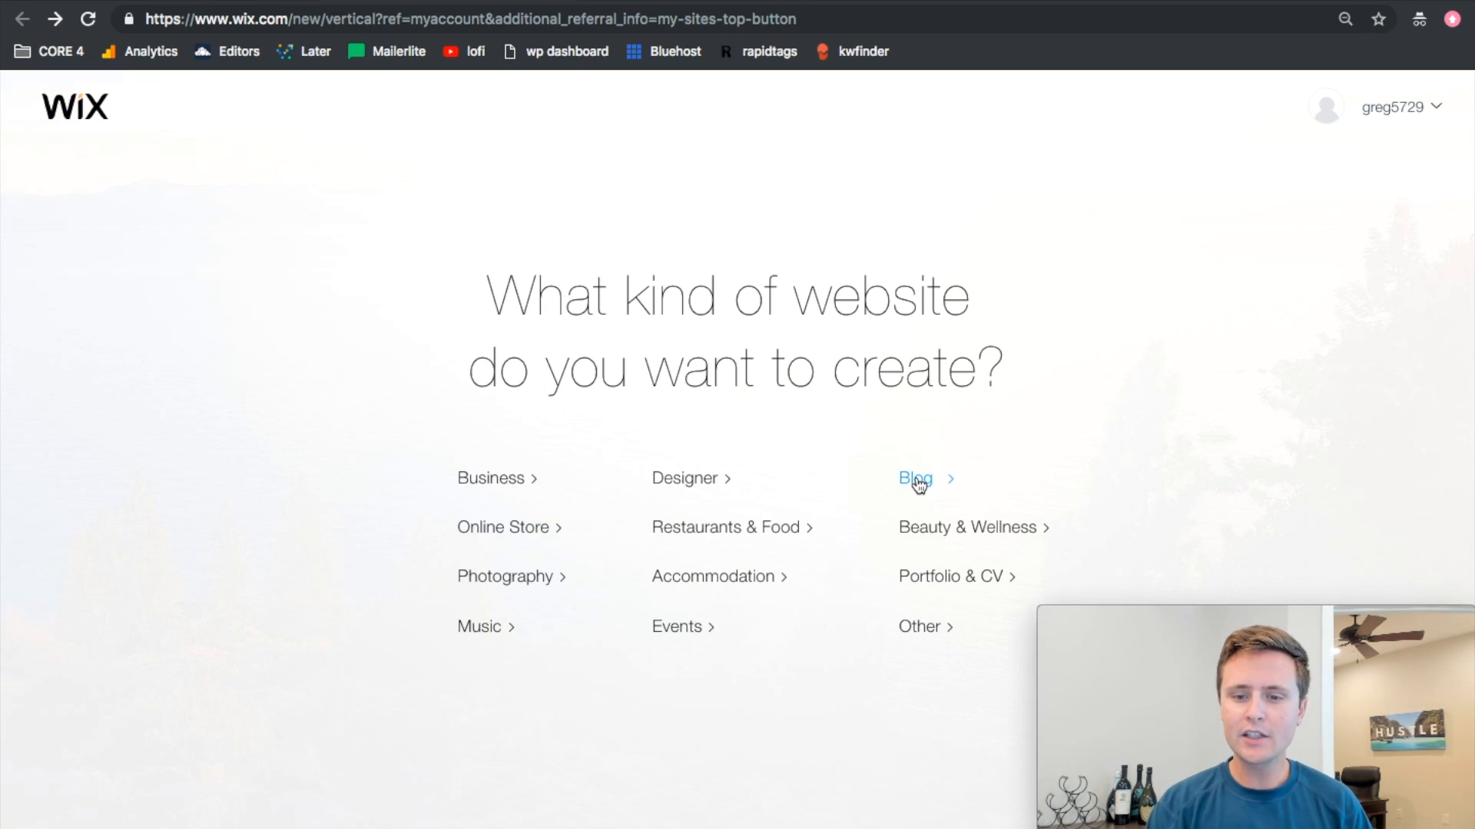
# Pick 'Blog' as the website category
pyautogui.click(914, 479)
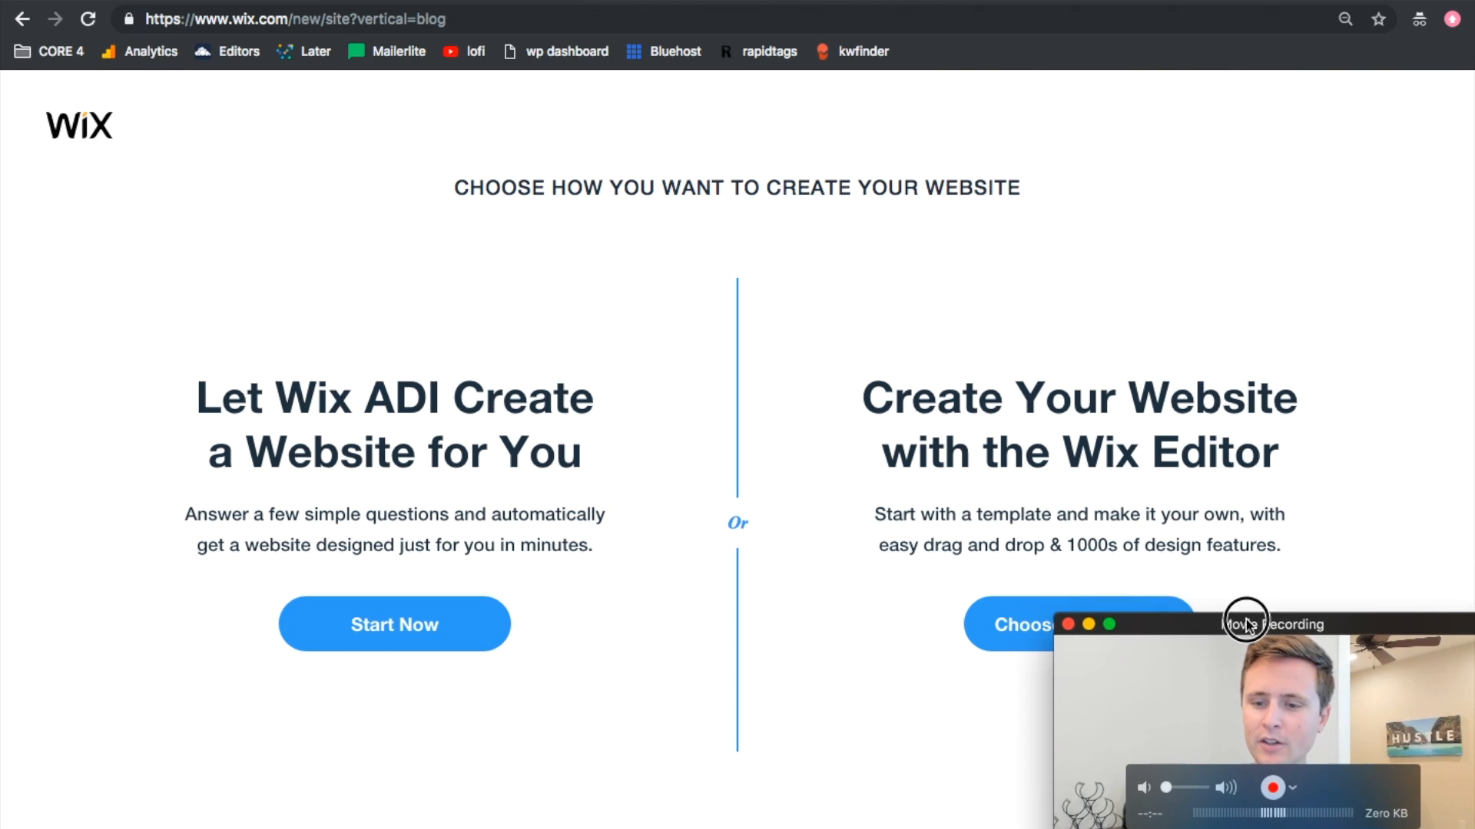
# Choose the Wix Editor template option and browse blog designs like News Blog and Food Blog
pyautogui.click(1022, 625)
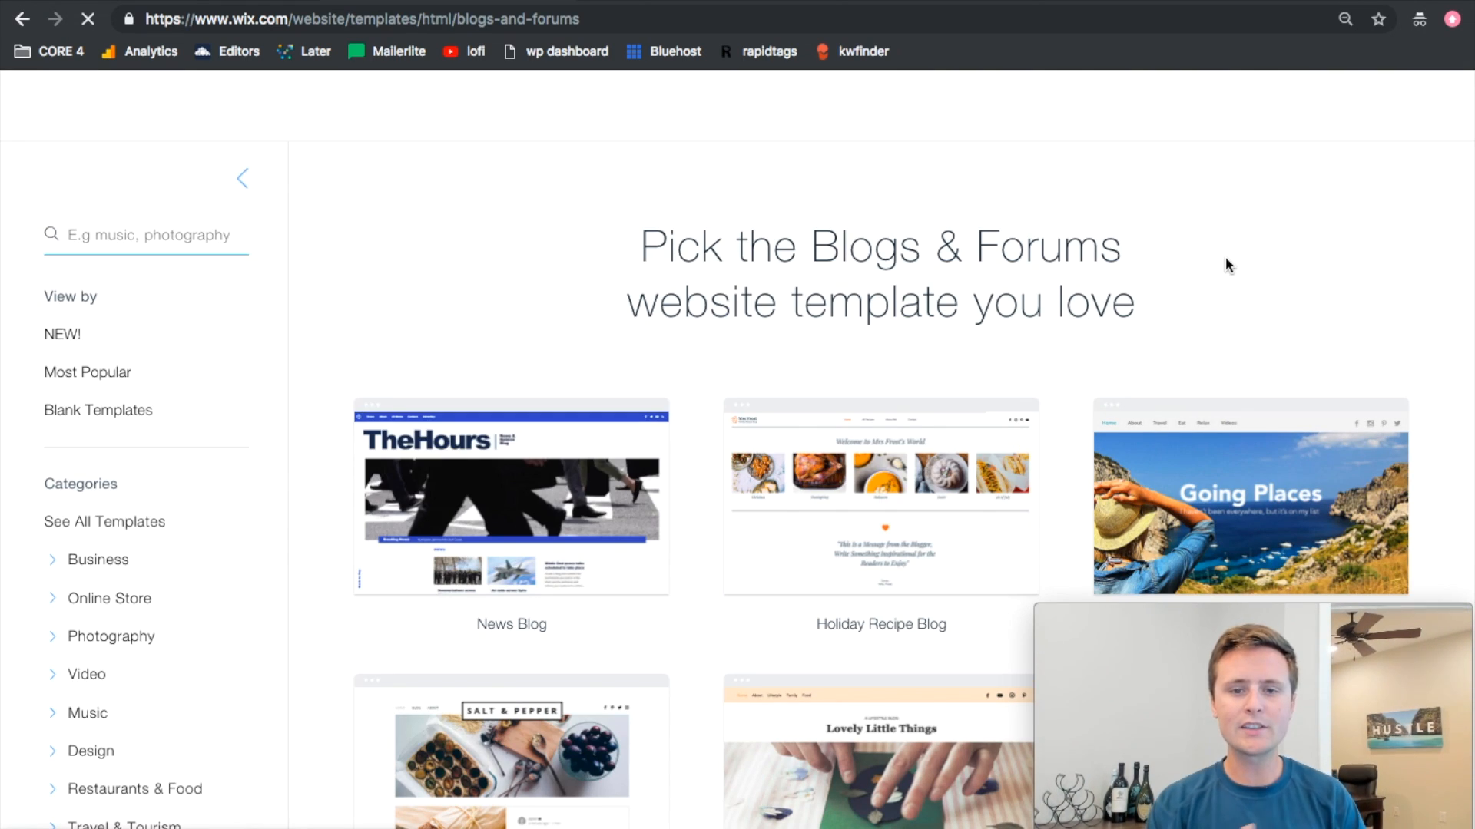
pyautogui.scroll(-3)
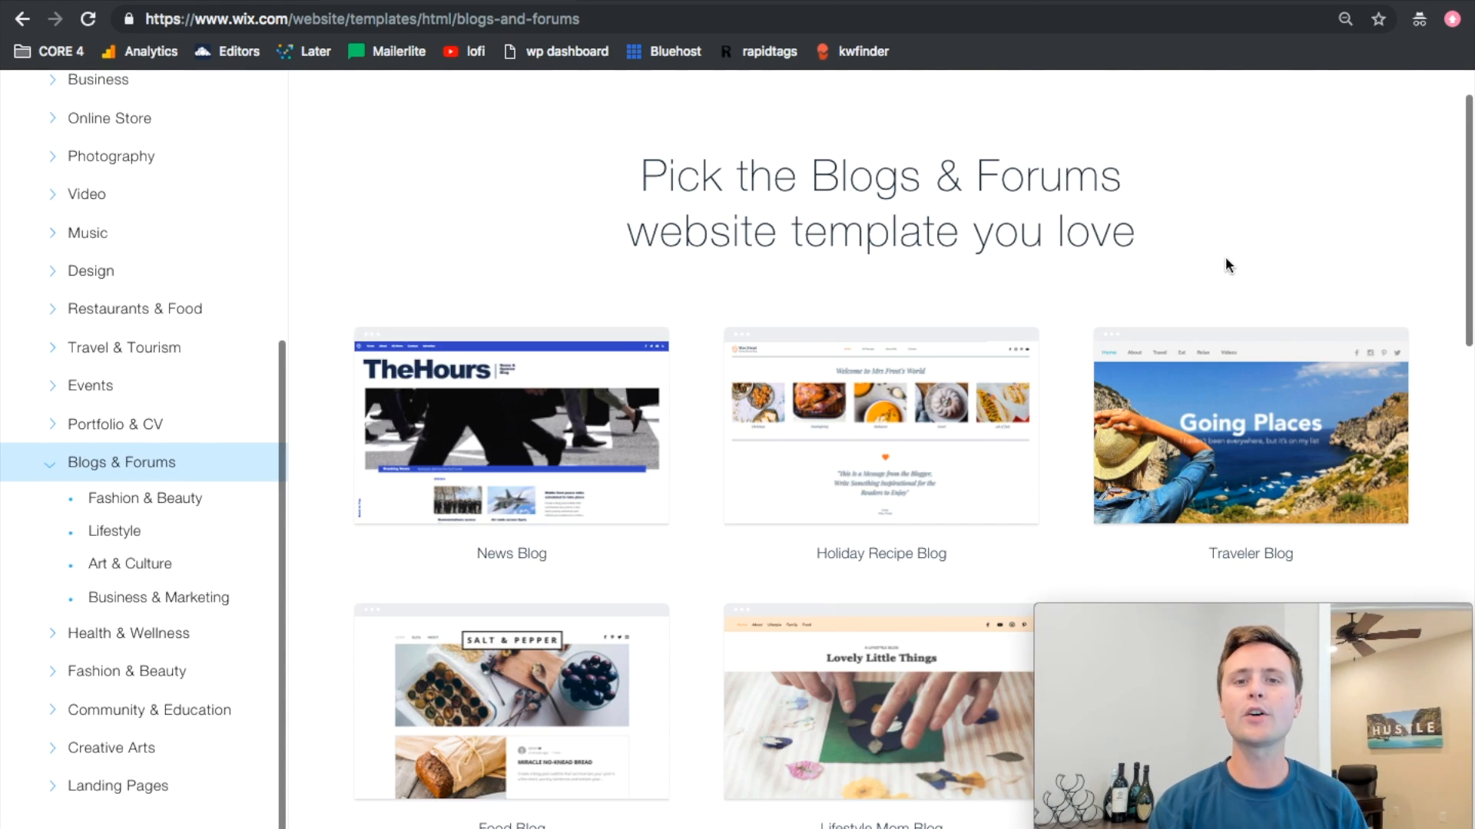
pyautogui.moveTo(710, 297)
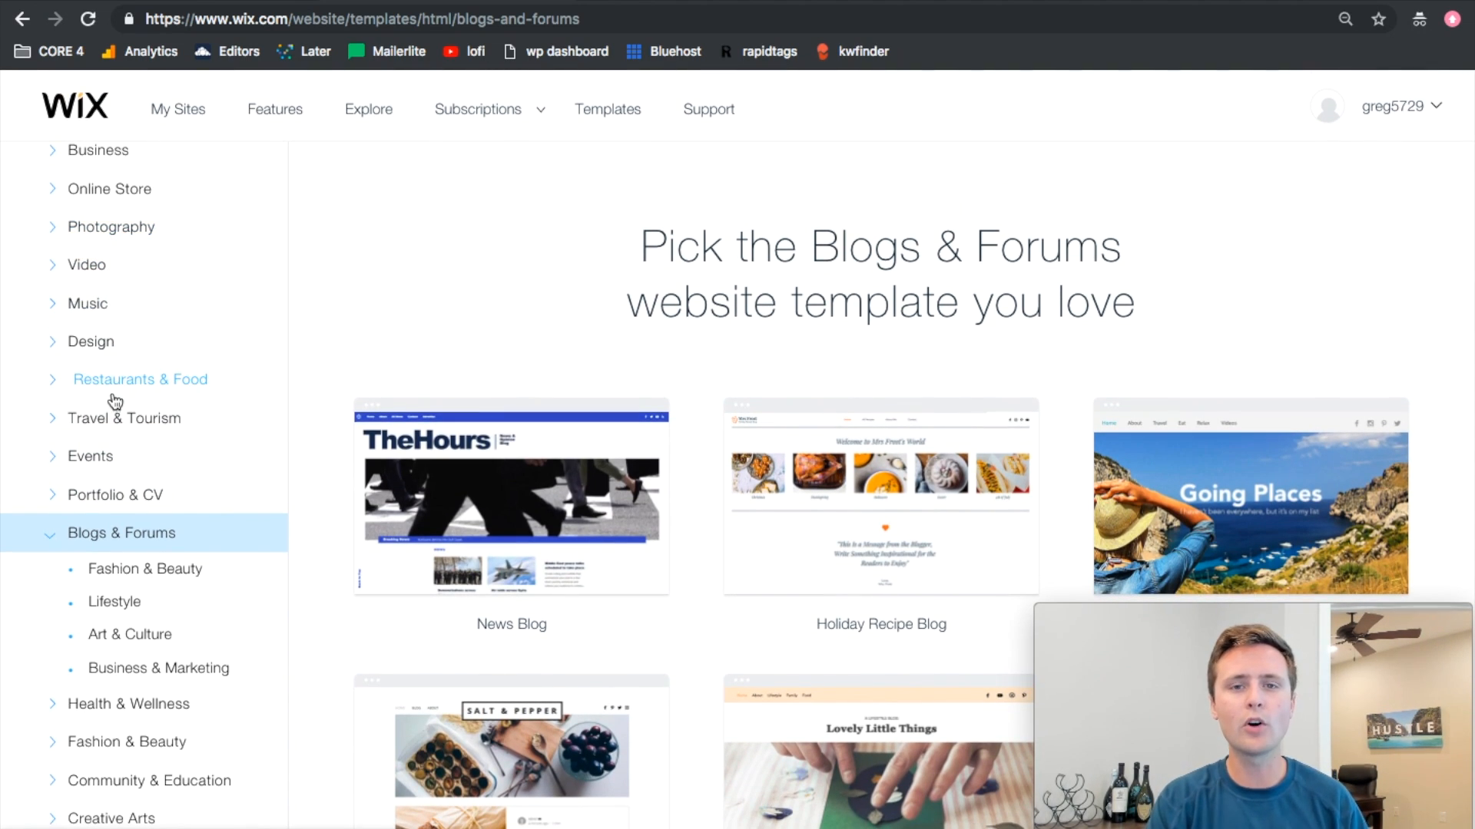
pyautogui.moveTo(703, 386)
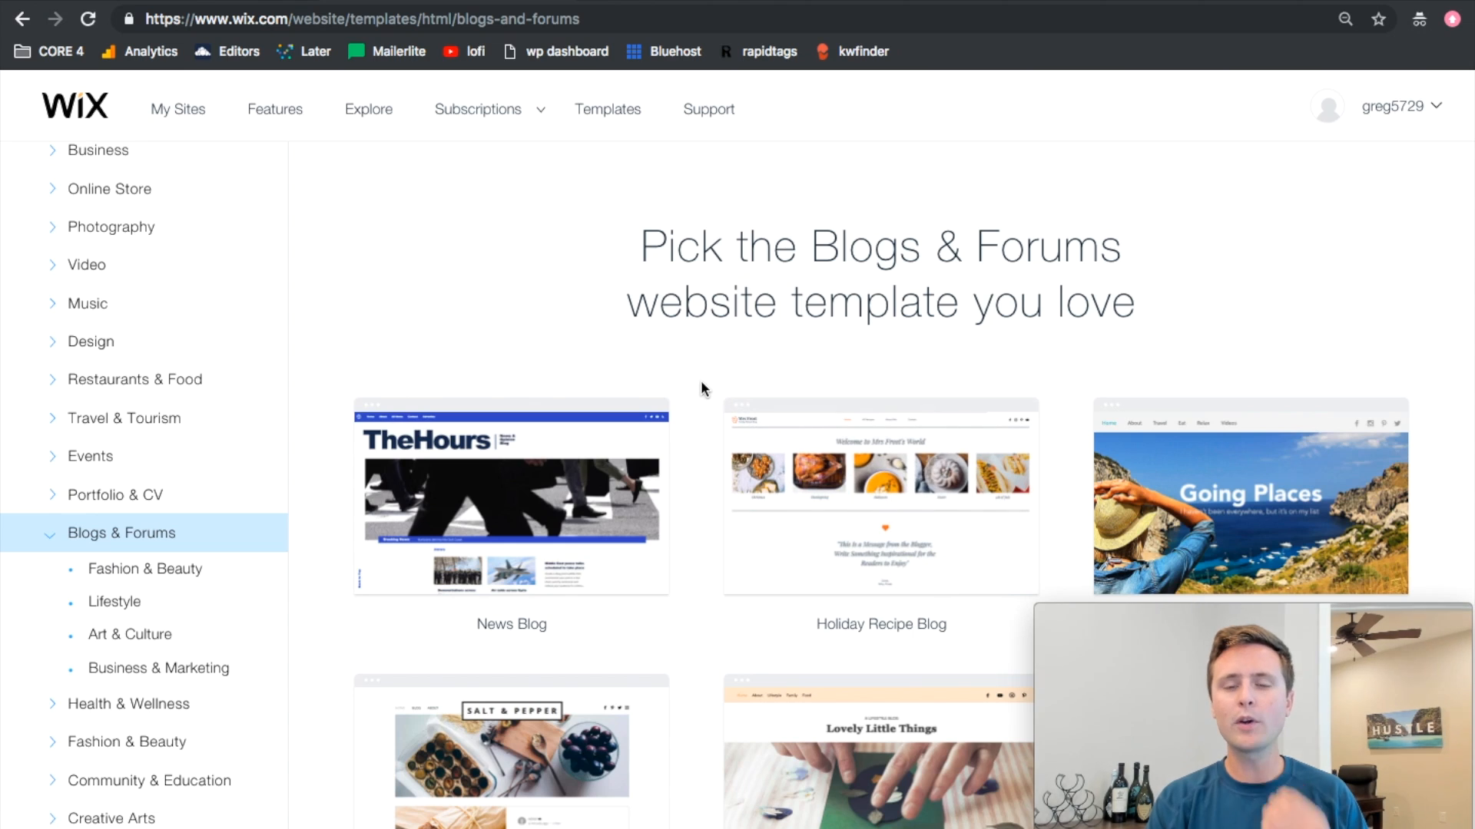
pyautogui.scroll(-3)
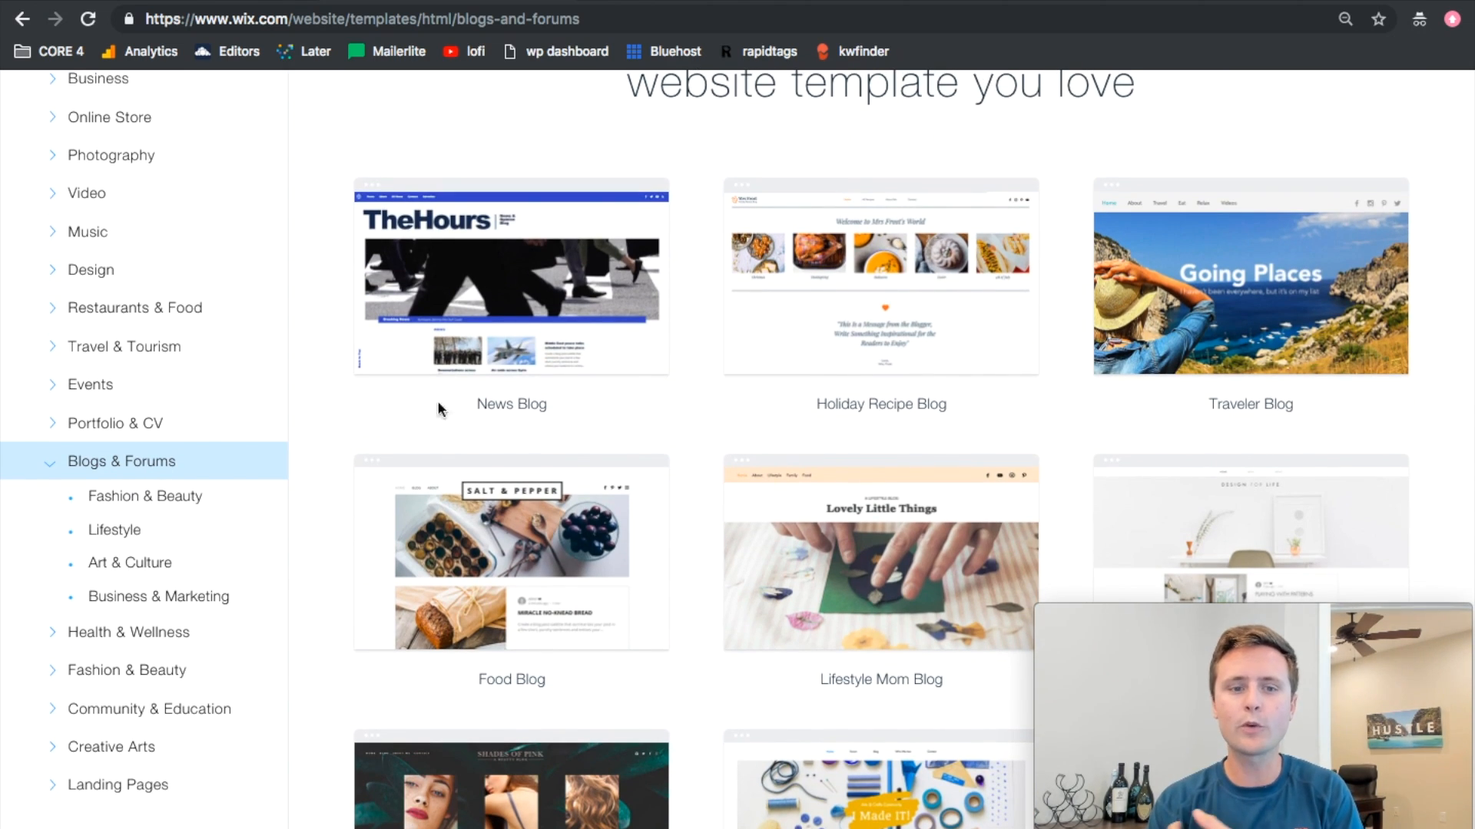
pyautogui.moveTo(692, 430)
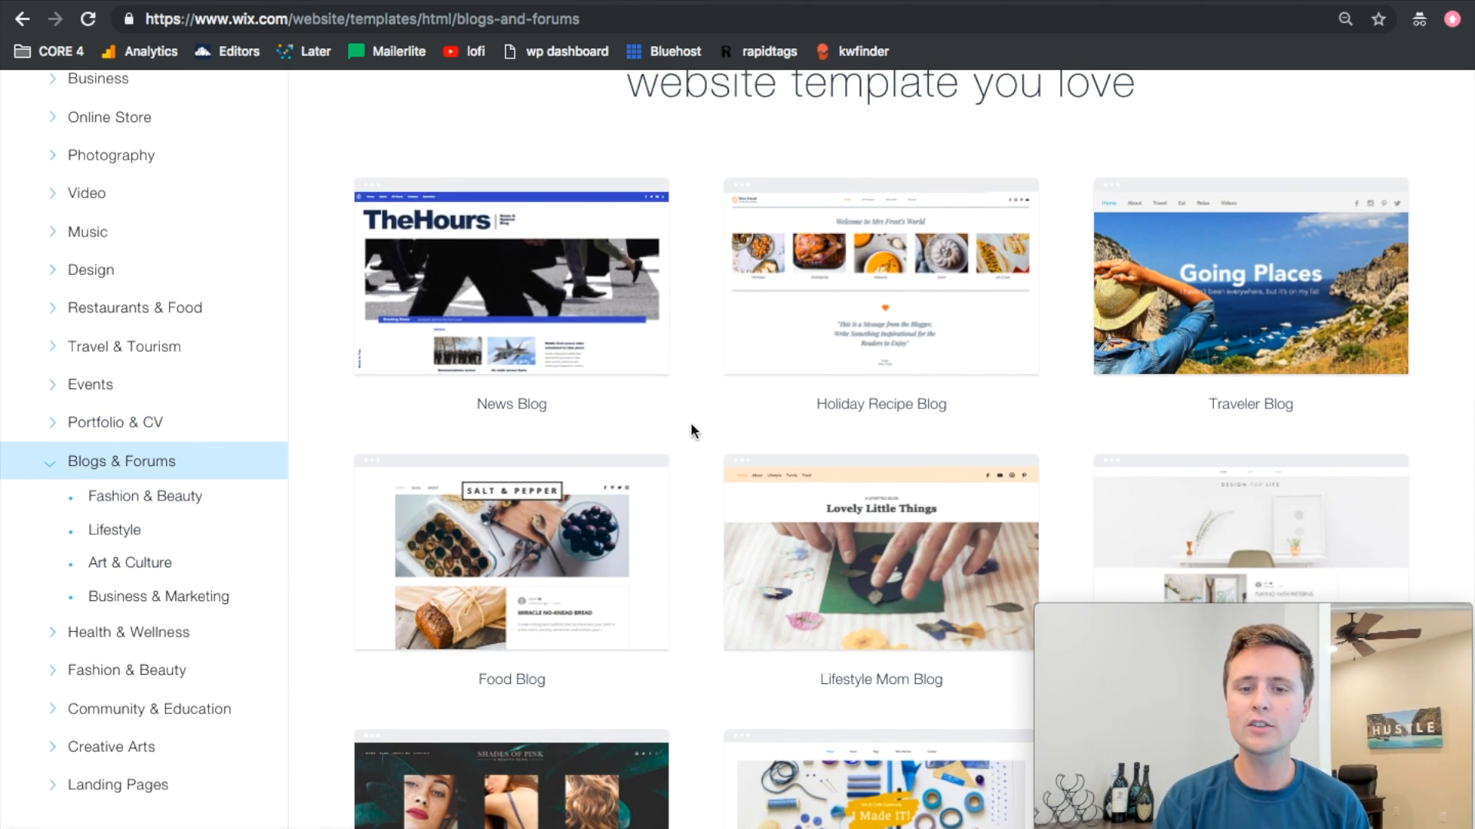
pyautogui.scroll(3)
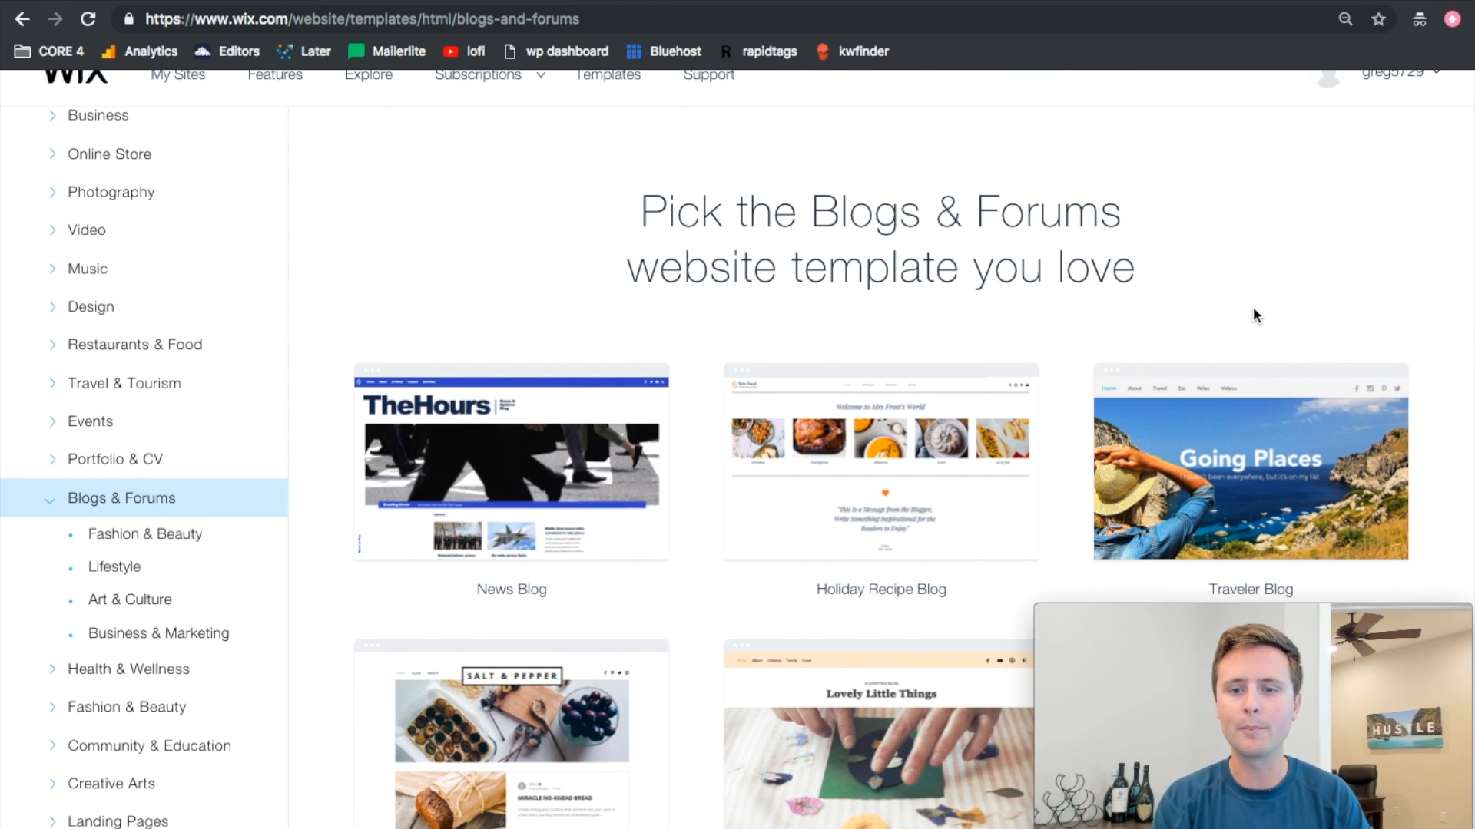
pyautogui.scroll(-3)
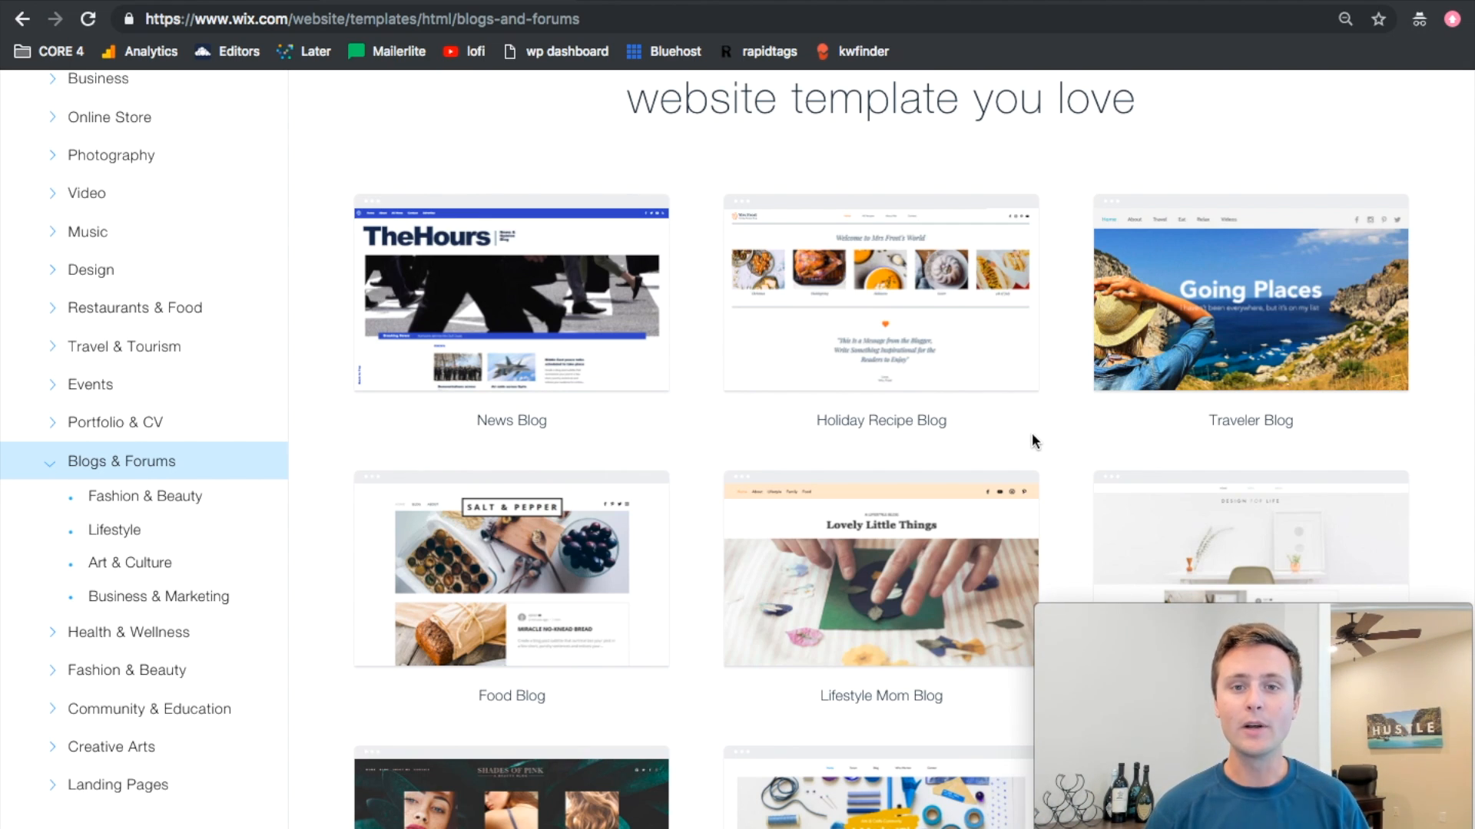
pyautogui.moveTo(1254, 325)
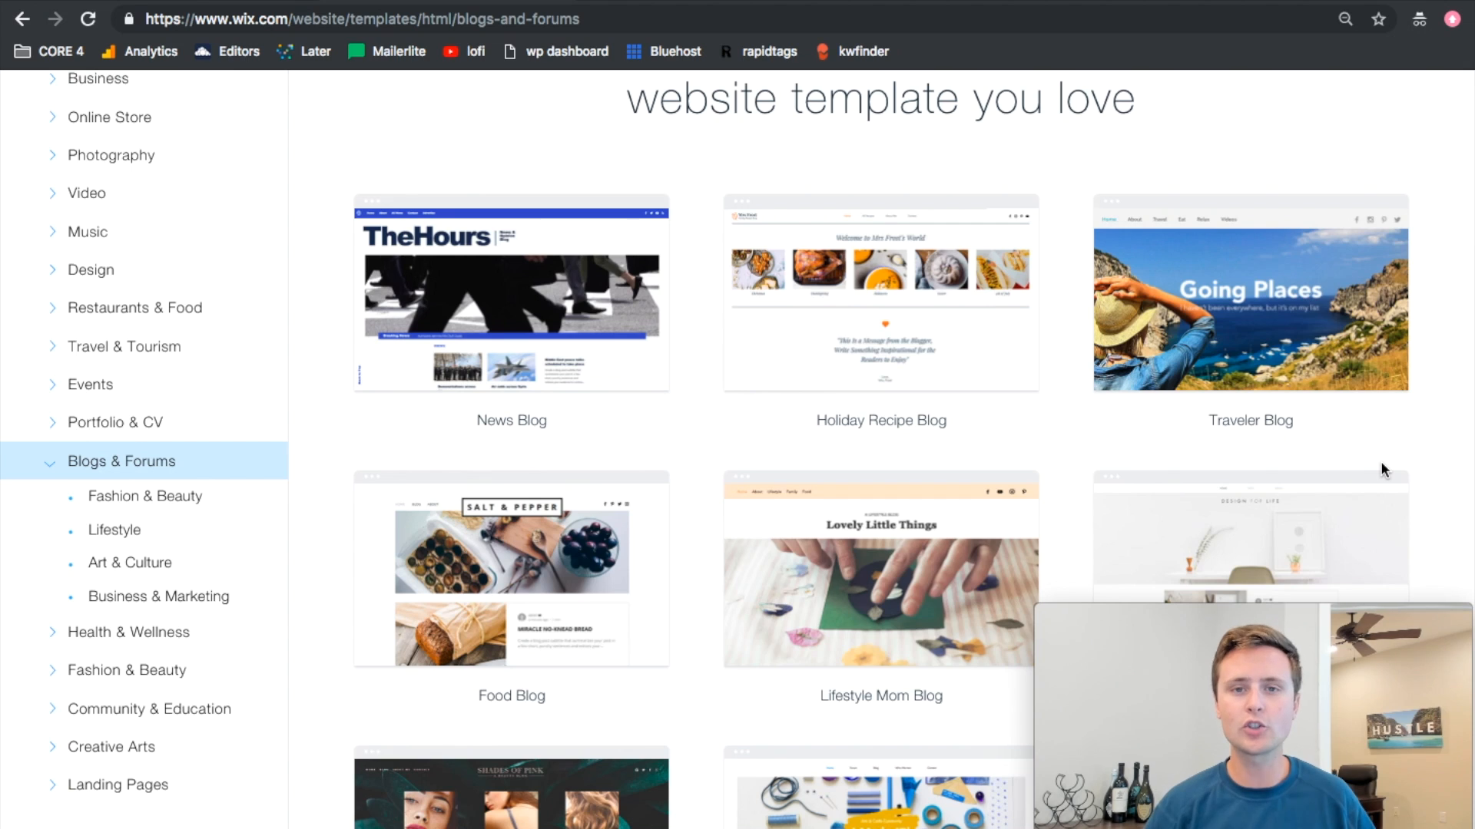
pyautogui.moveTo(1183, 272)
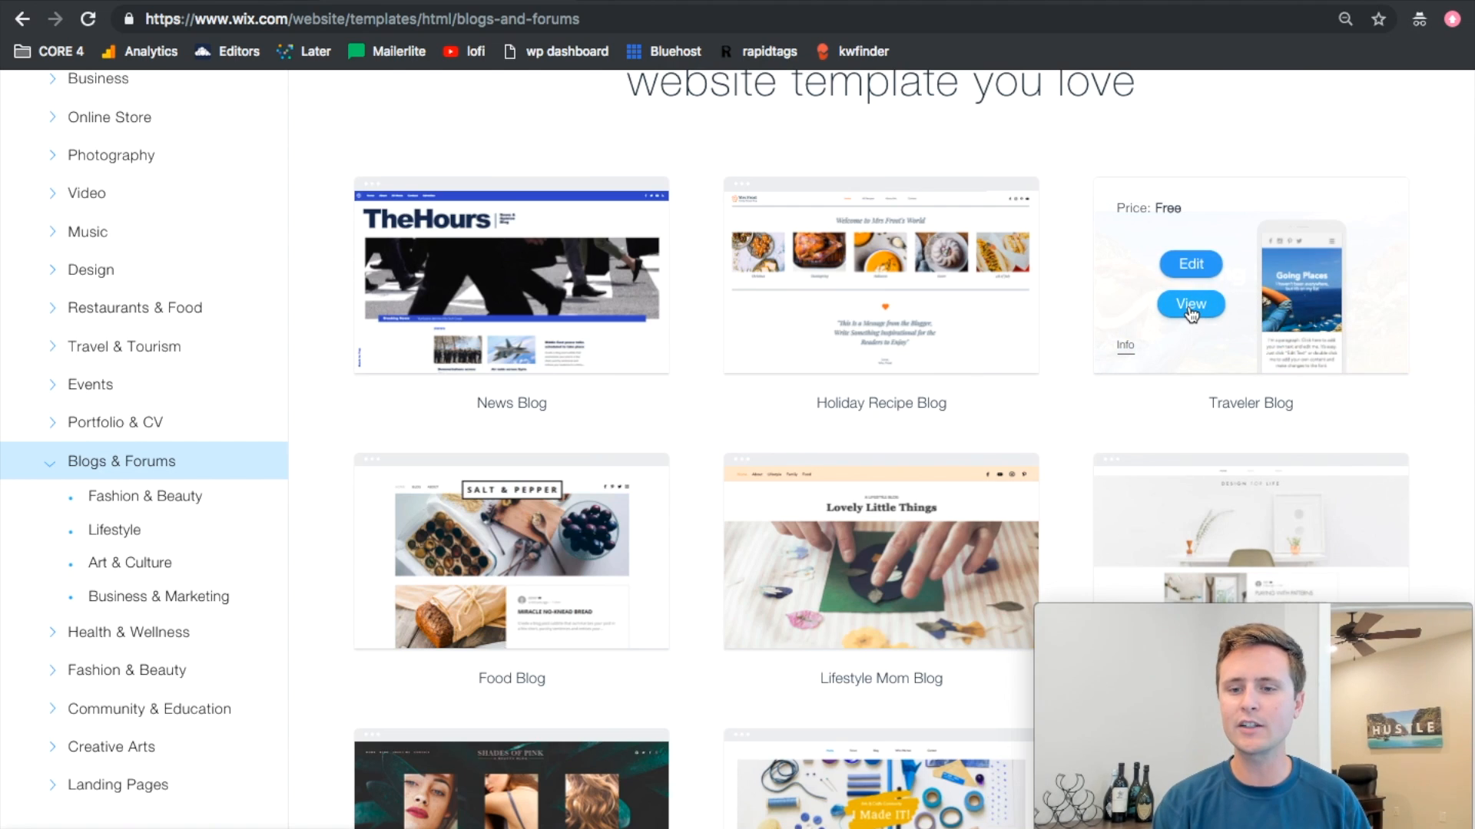
# Preview the free Traveler Blog template 'Going Places' and scroll through it
pyautogui.click(1190, 303)
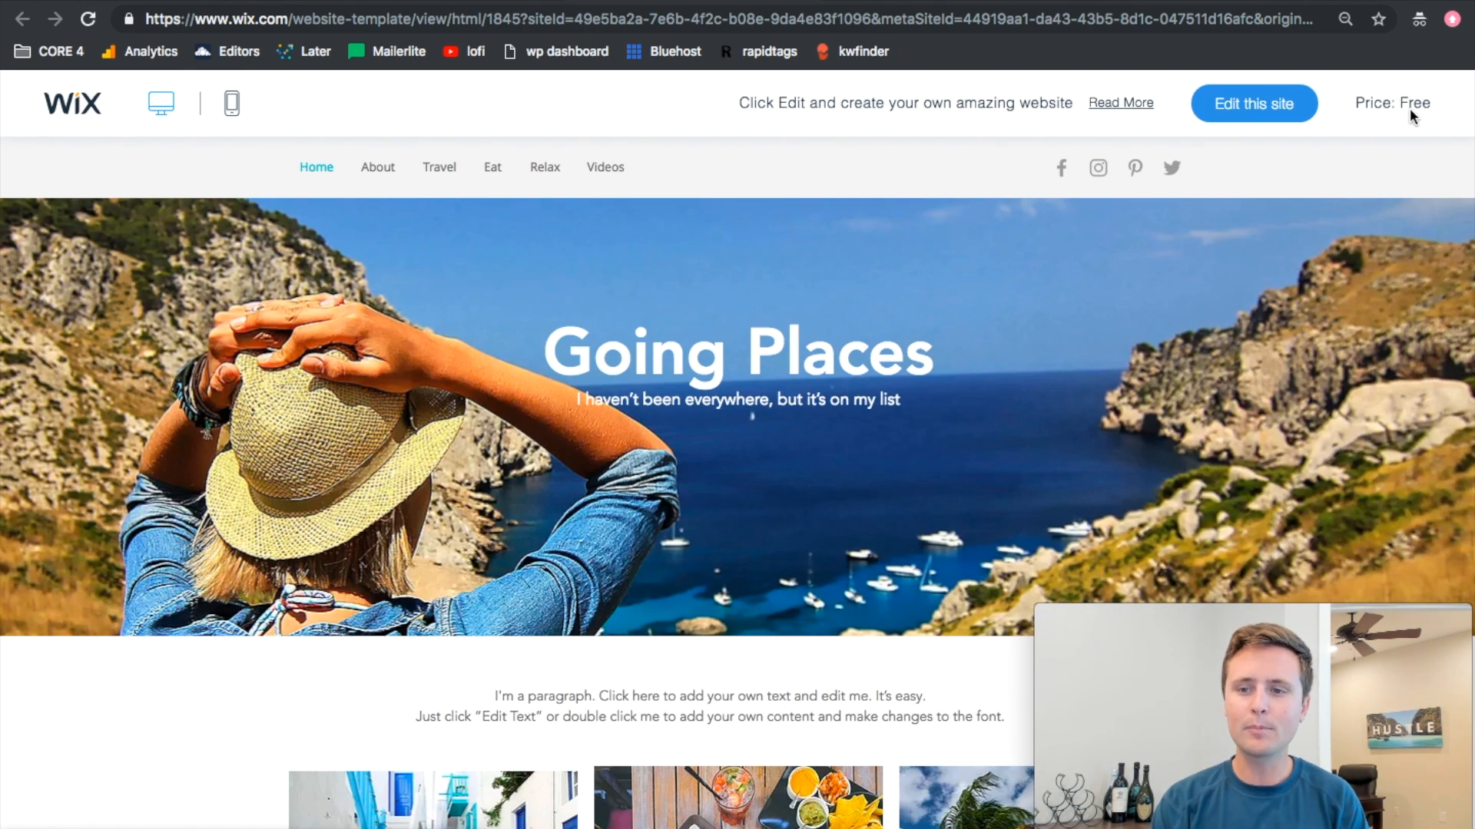
pyautogui.scroll(-3)
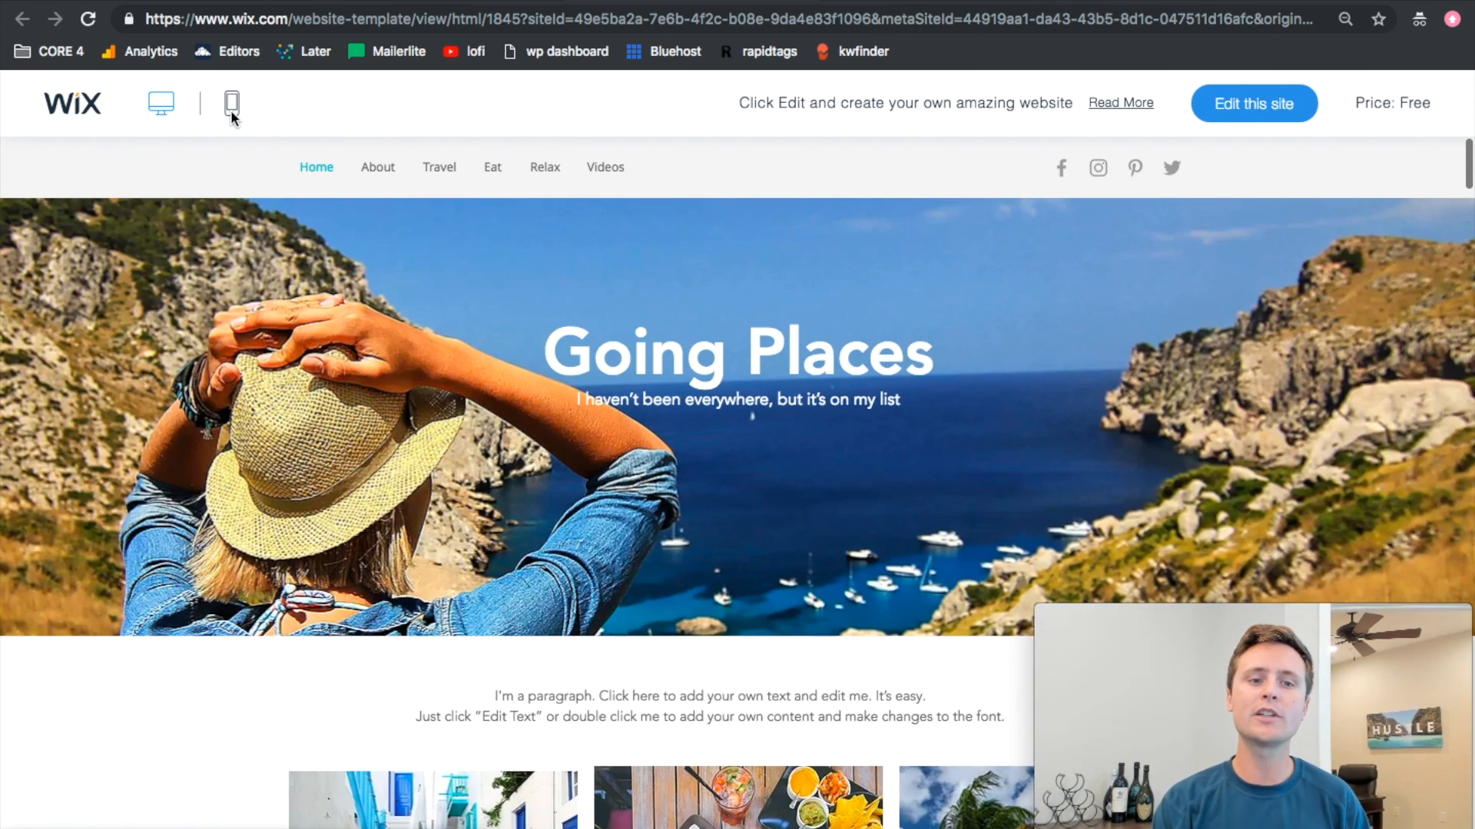
# Switch the Traveler Blog preview to mobile view and scroll the Going Places page
pyautogui.click(230, 103)
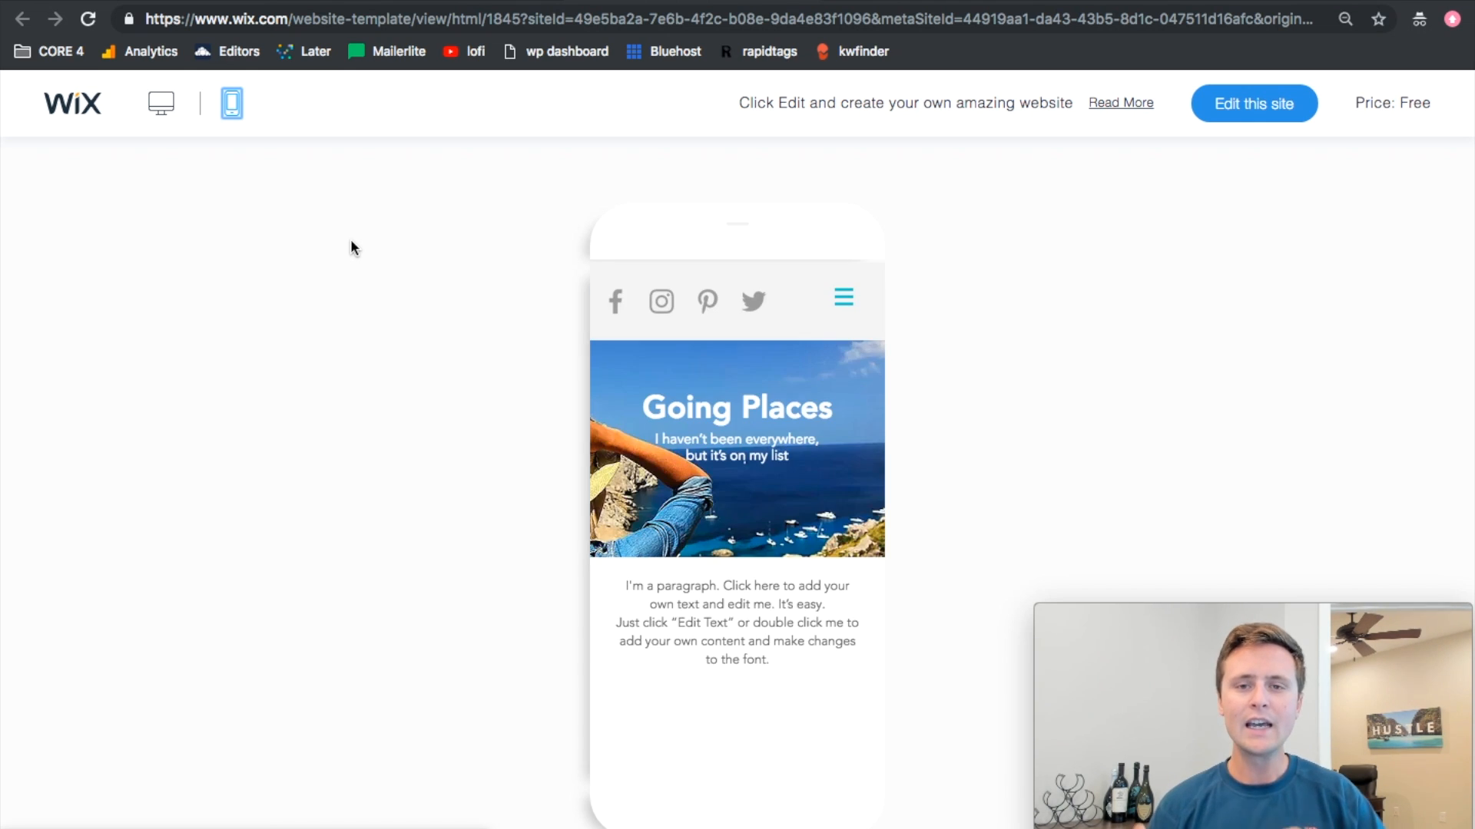
pyautogui.scroll(-3)
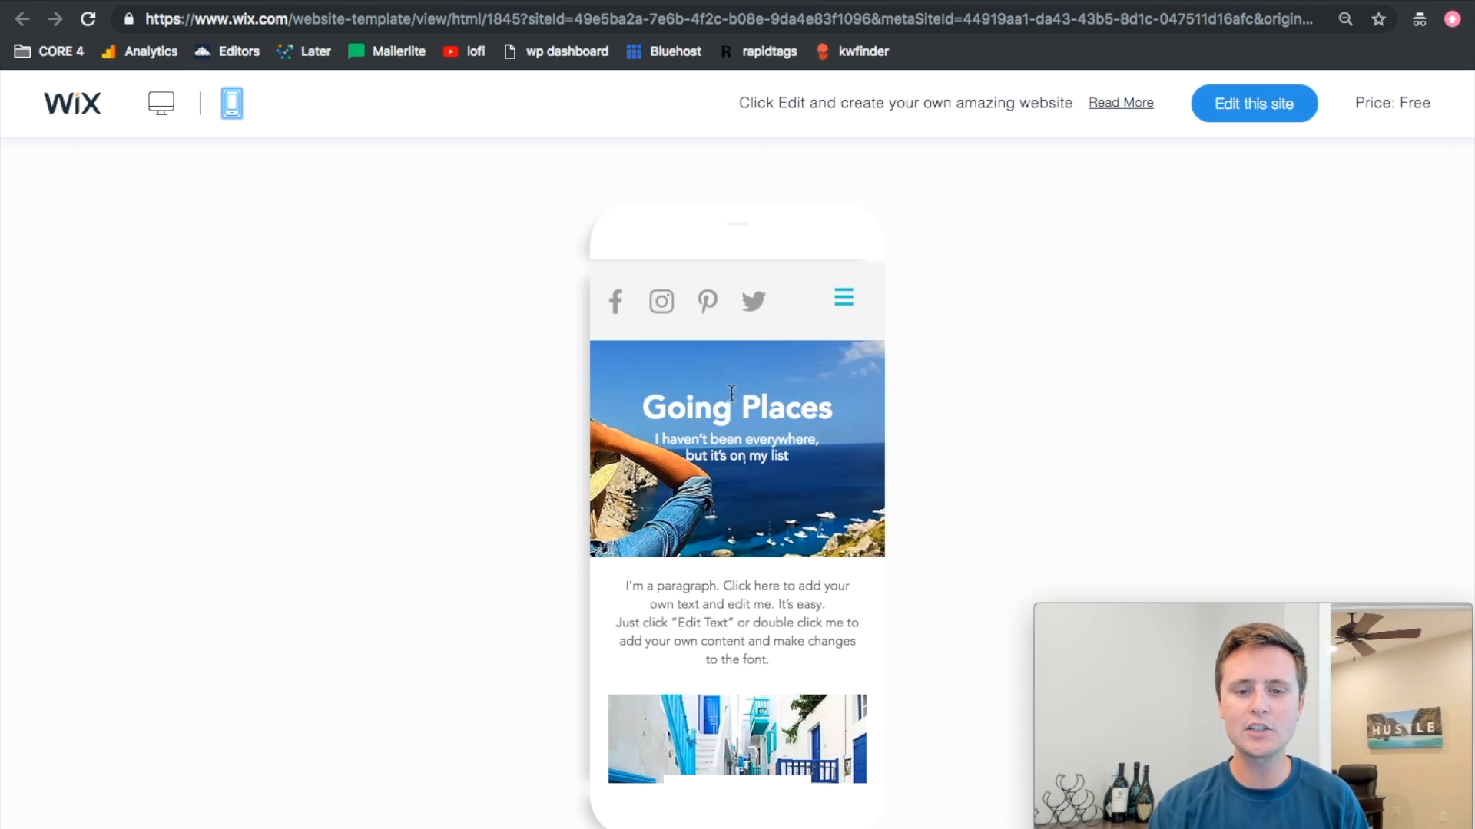
pyautogui.moveTo(845, 605)
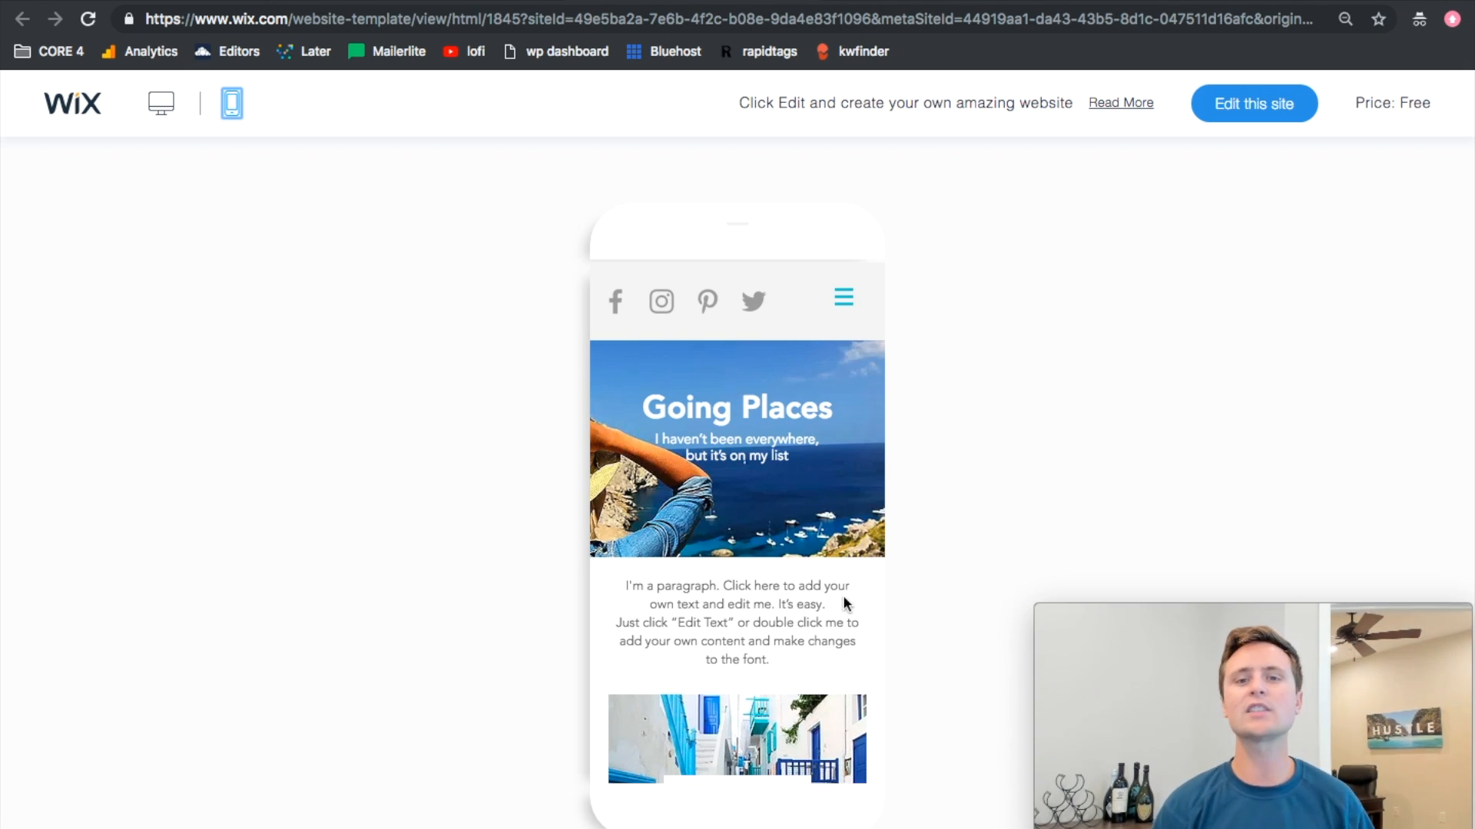
pyautogui.moveTo(901, 601)
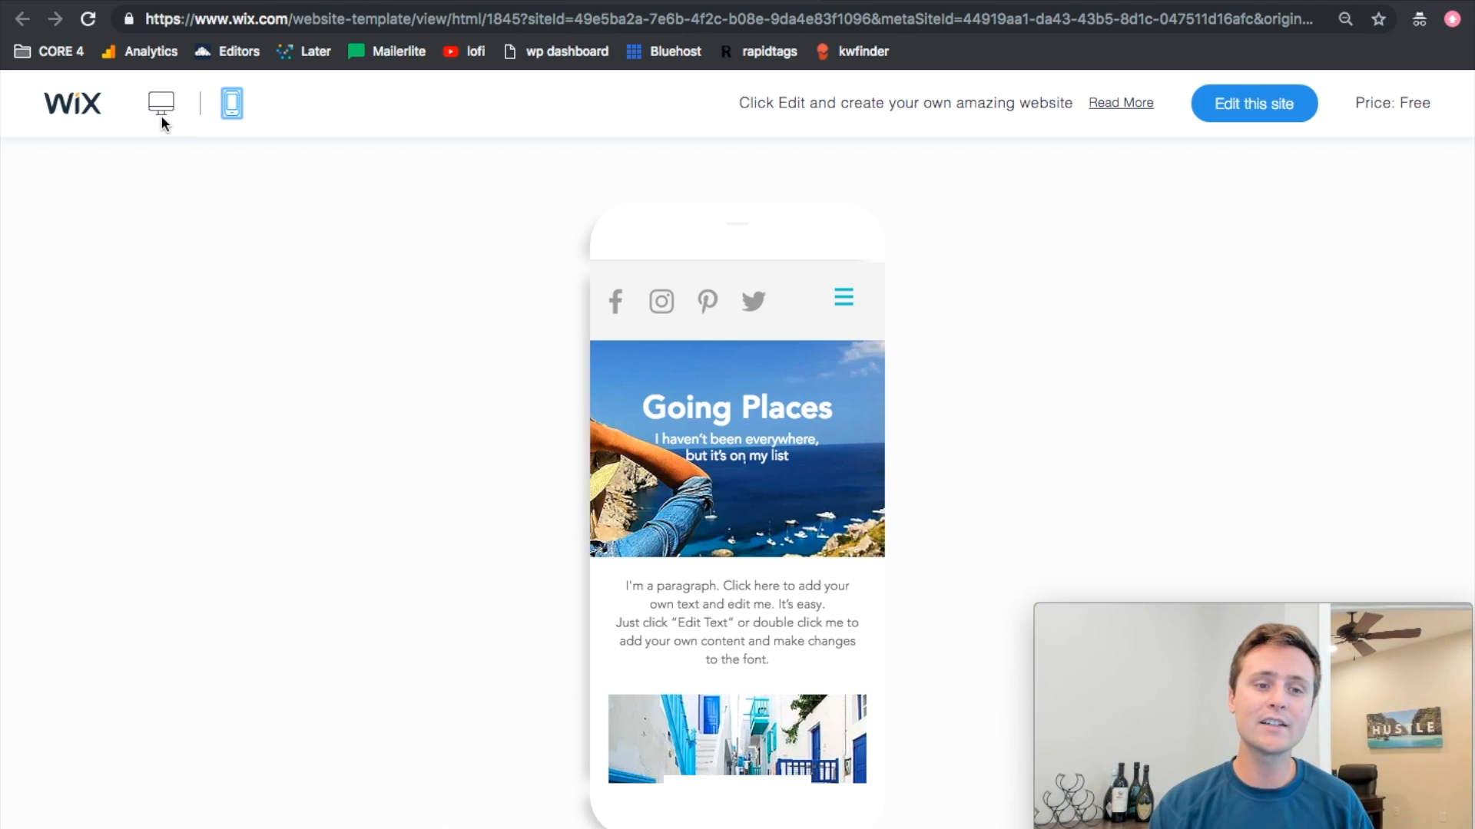
# Return the Traveler Blog preview to the desktop layout
pyautogui.click(159, 104)
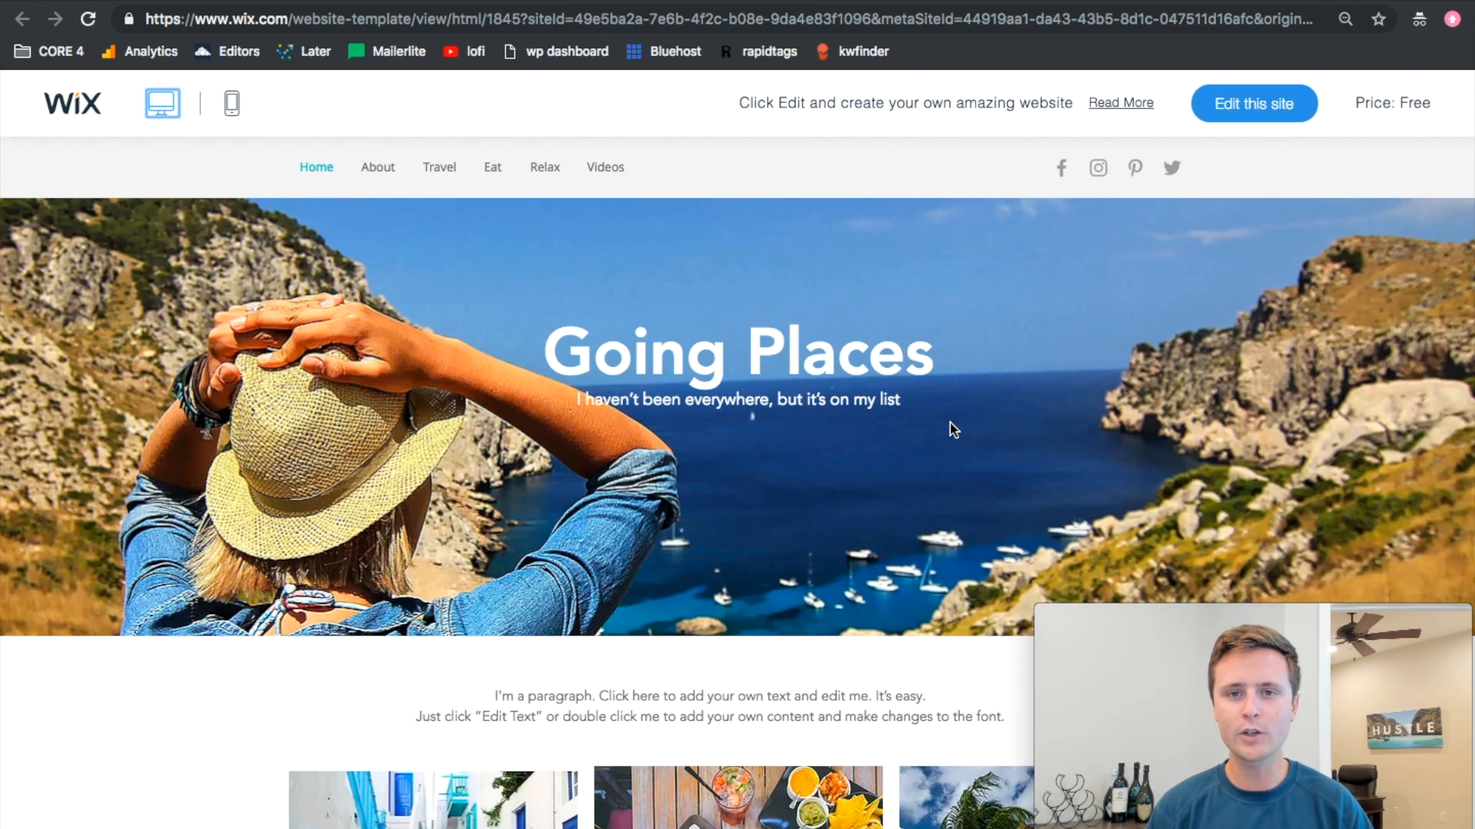
pyautogui.moveTo(895, 509)
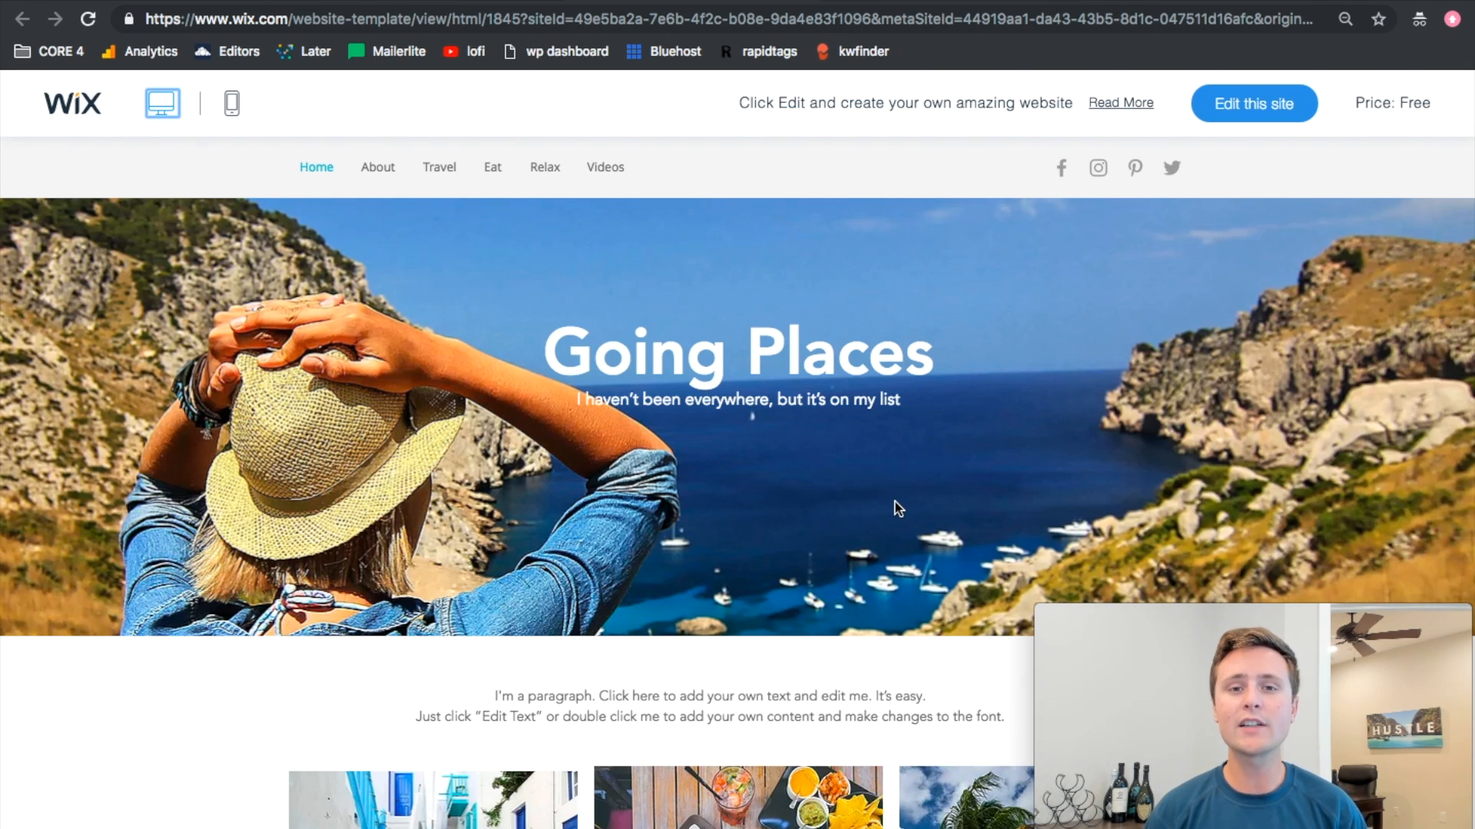